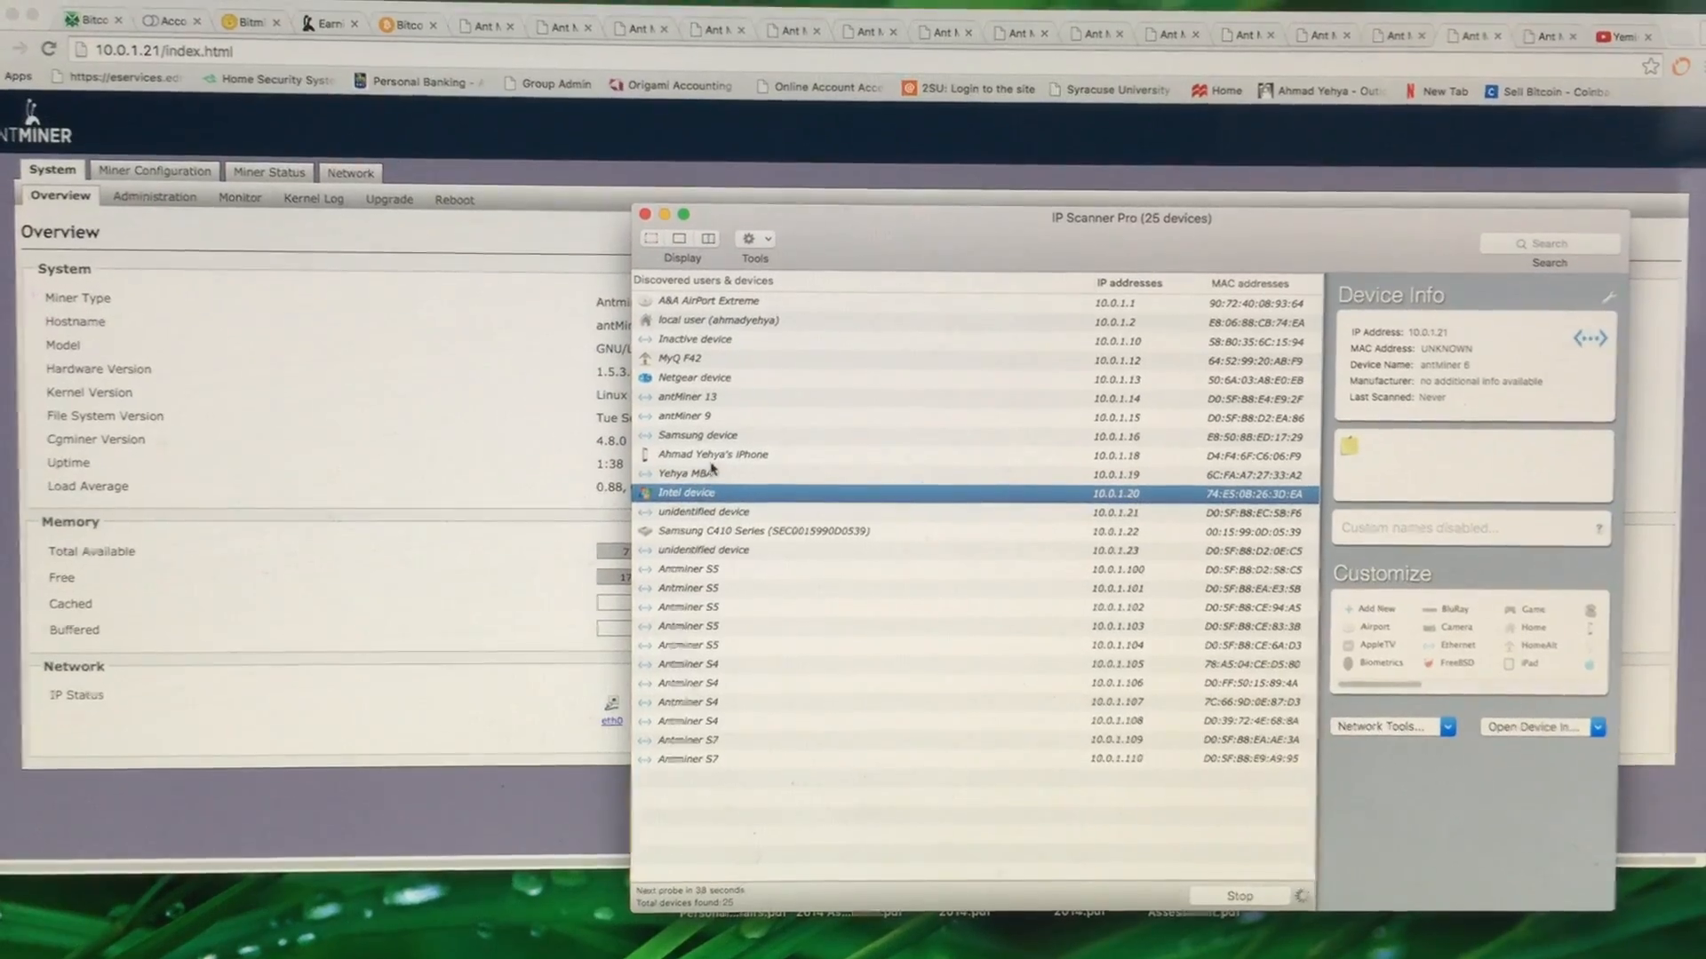
# - View the Device Info of discovered miners, including antMiner 9, in the scanner list
pyautogui.click(688, 426)
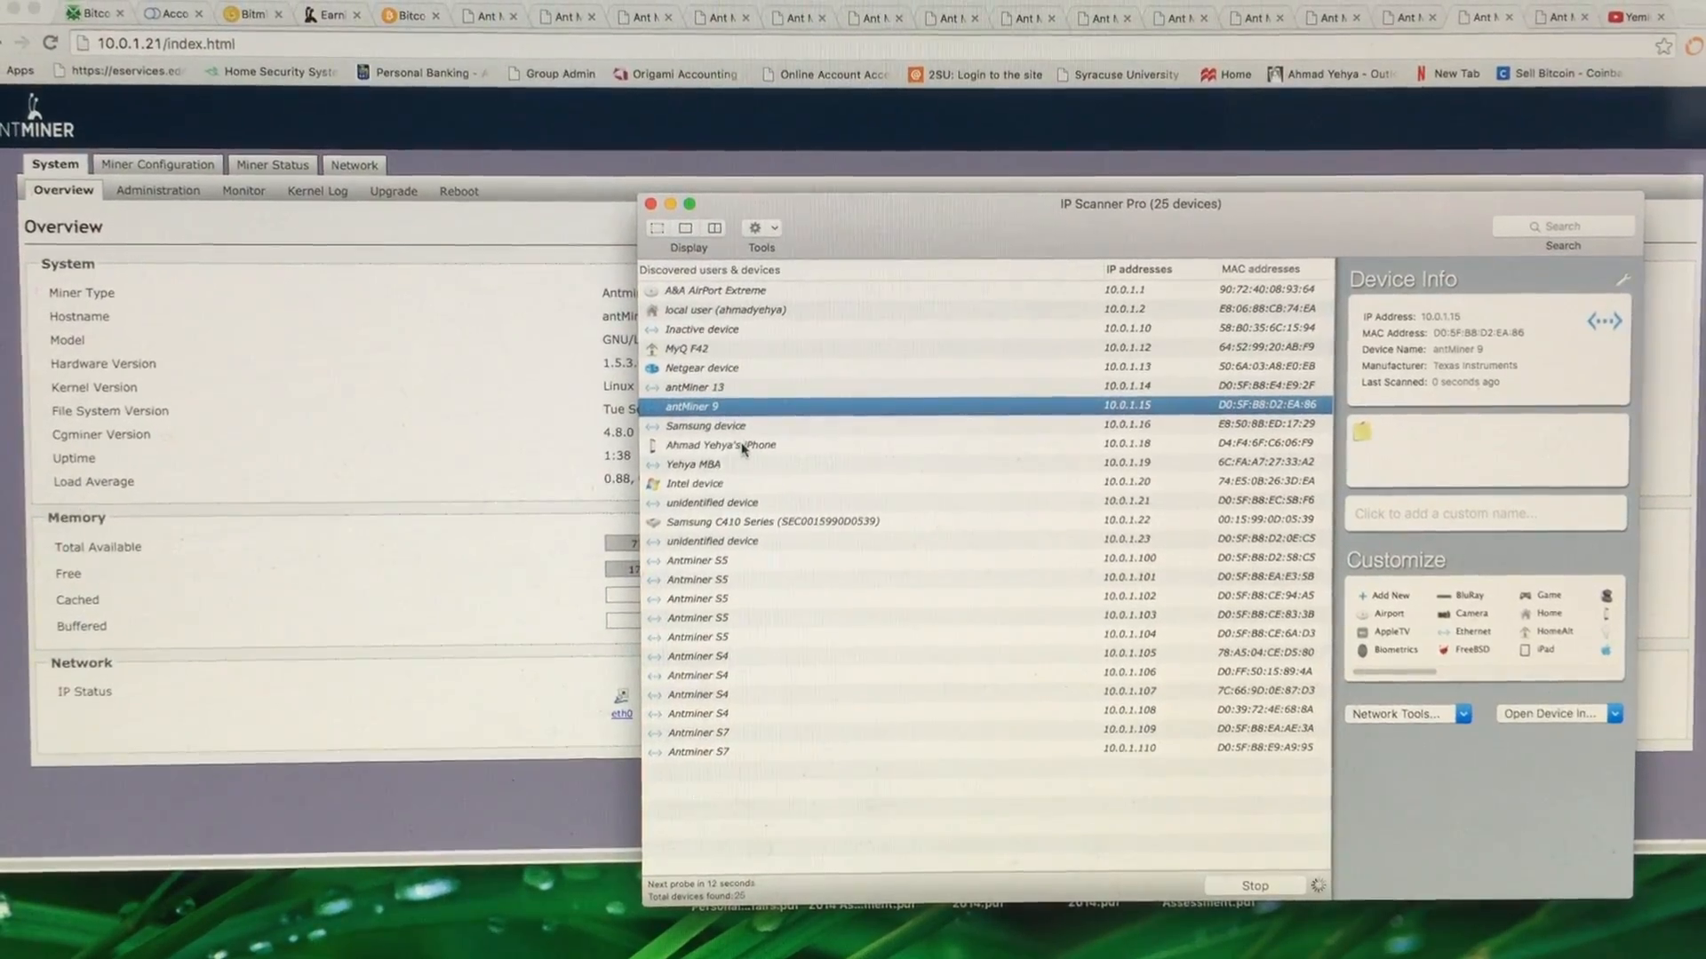
pyautogui.click(711, 507)
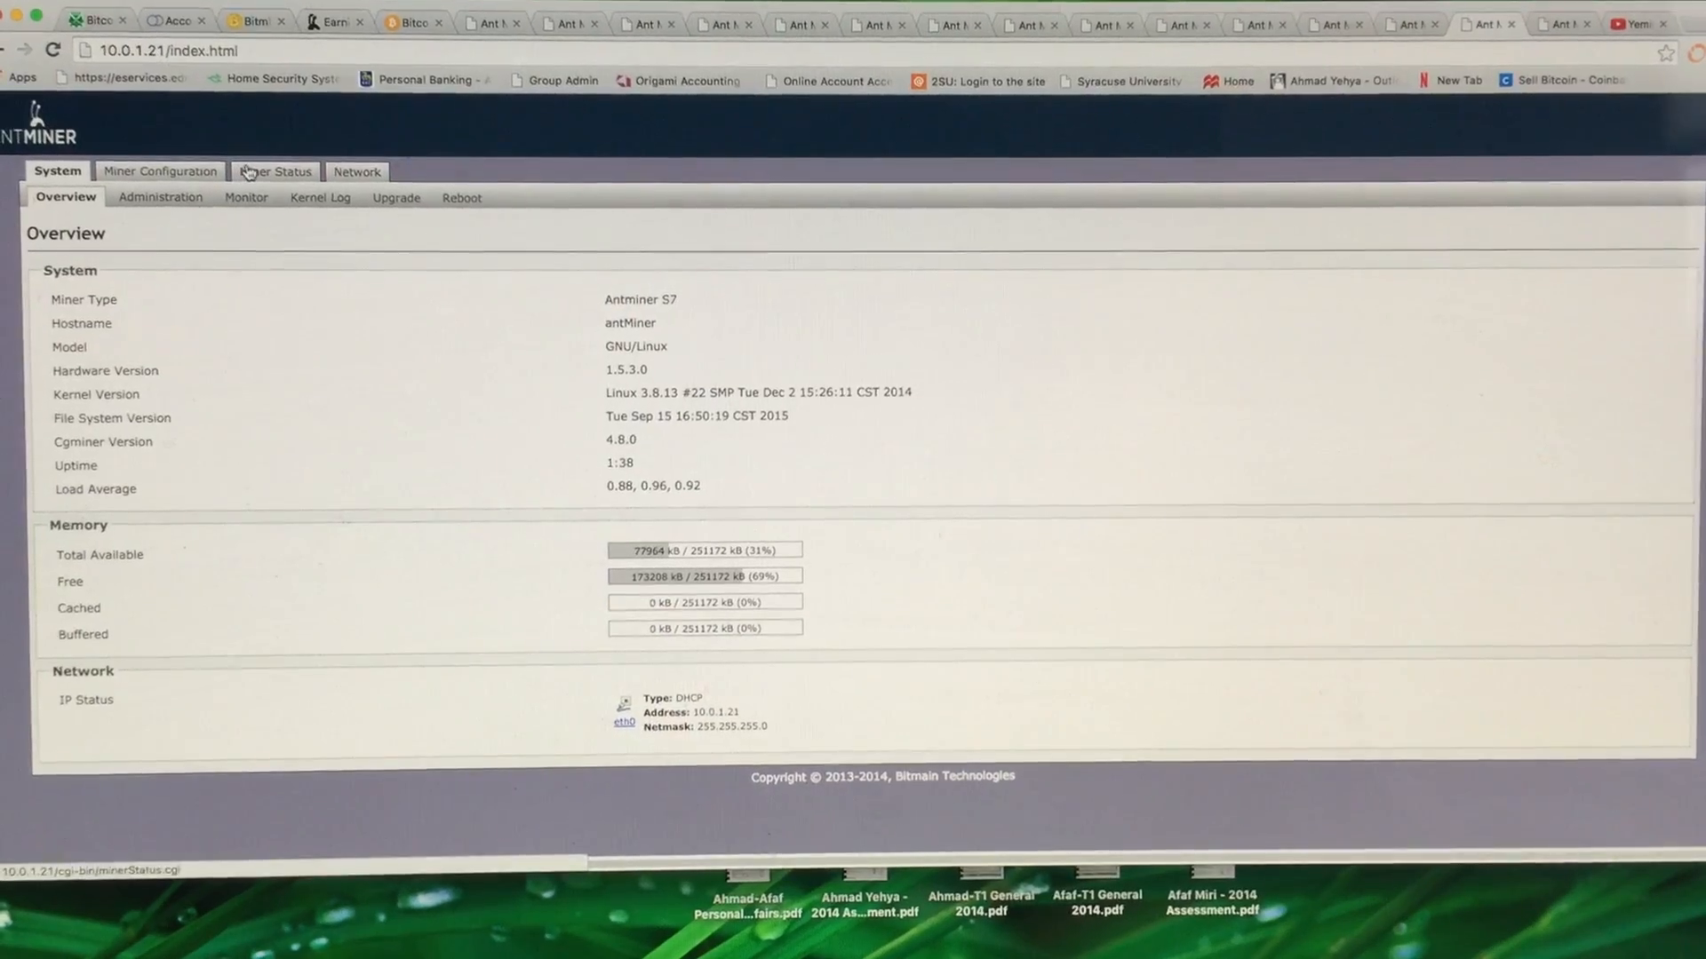
# - Show the Miner Configuration page with Pool 1–3 URLs, workers and passwords filled in
pyautogui.click(159, 171)
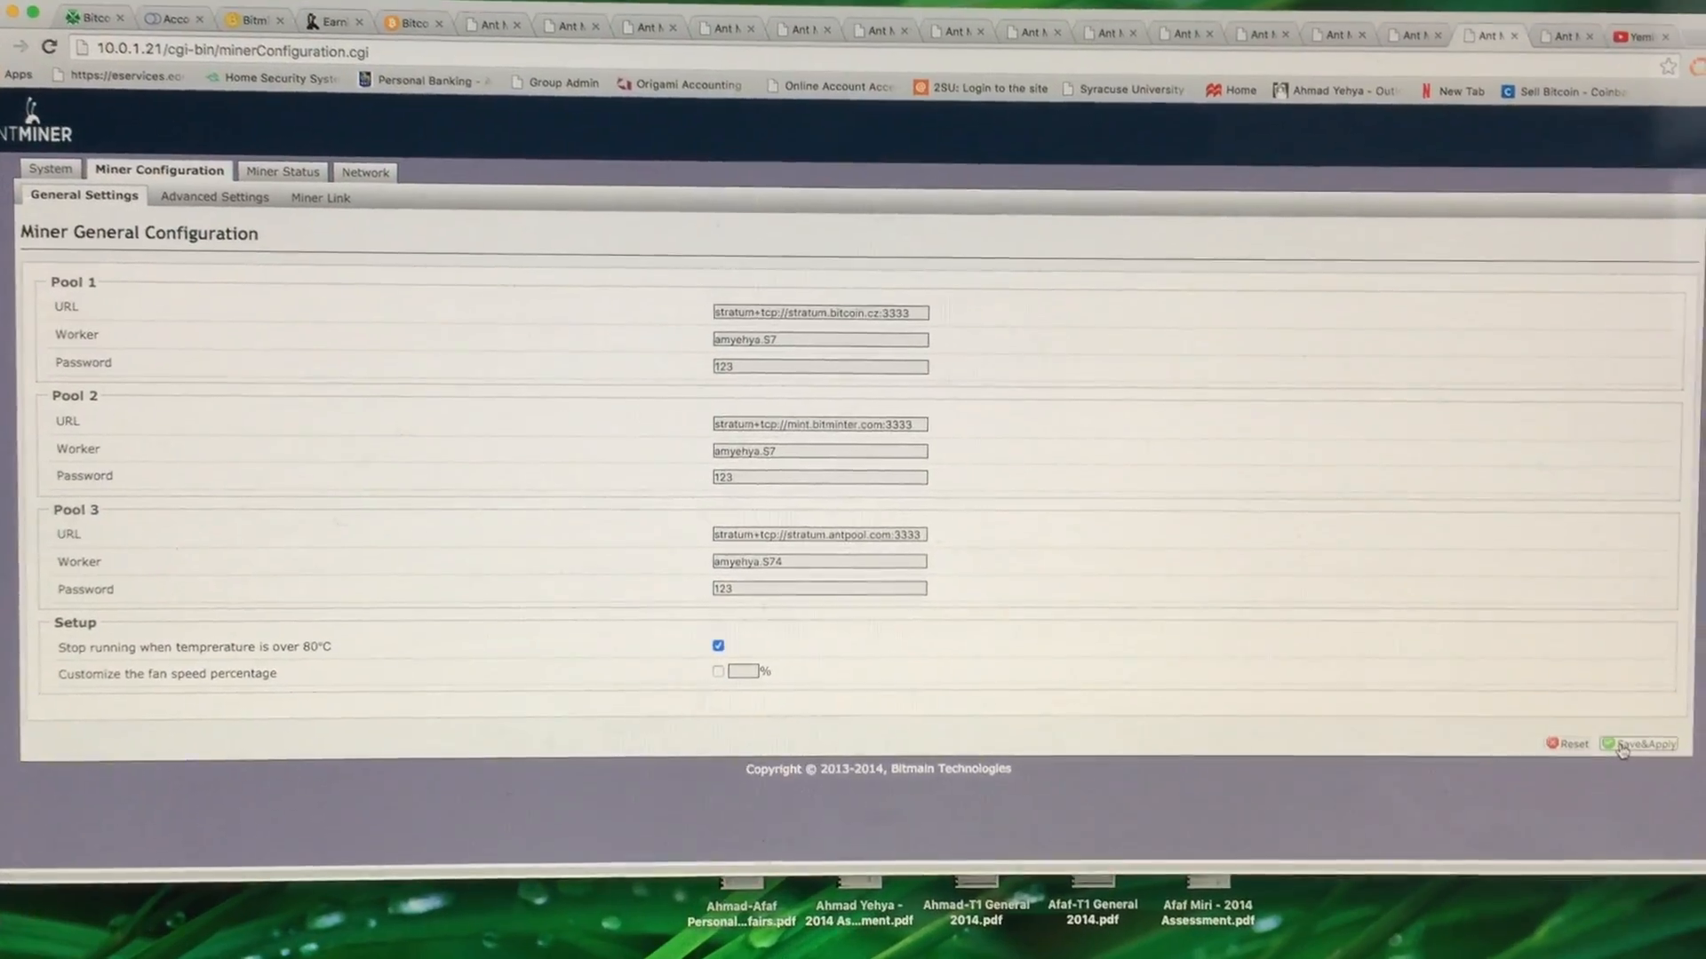
# - Save&Apply the three-pool settings and check Miner Status shows all pools alive at ~5,000 GH/s
pyautogui.click(1646, 744)
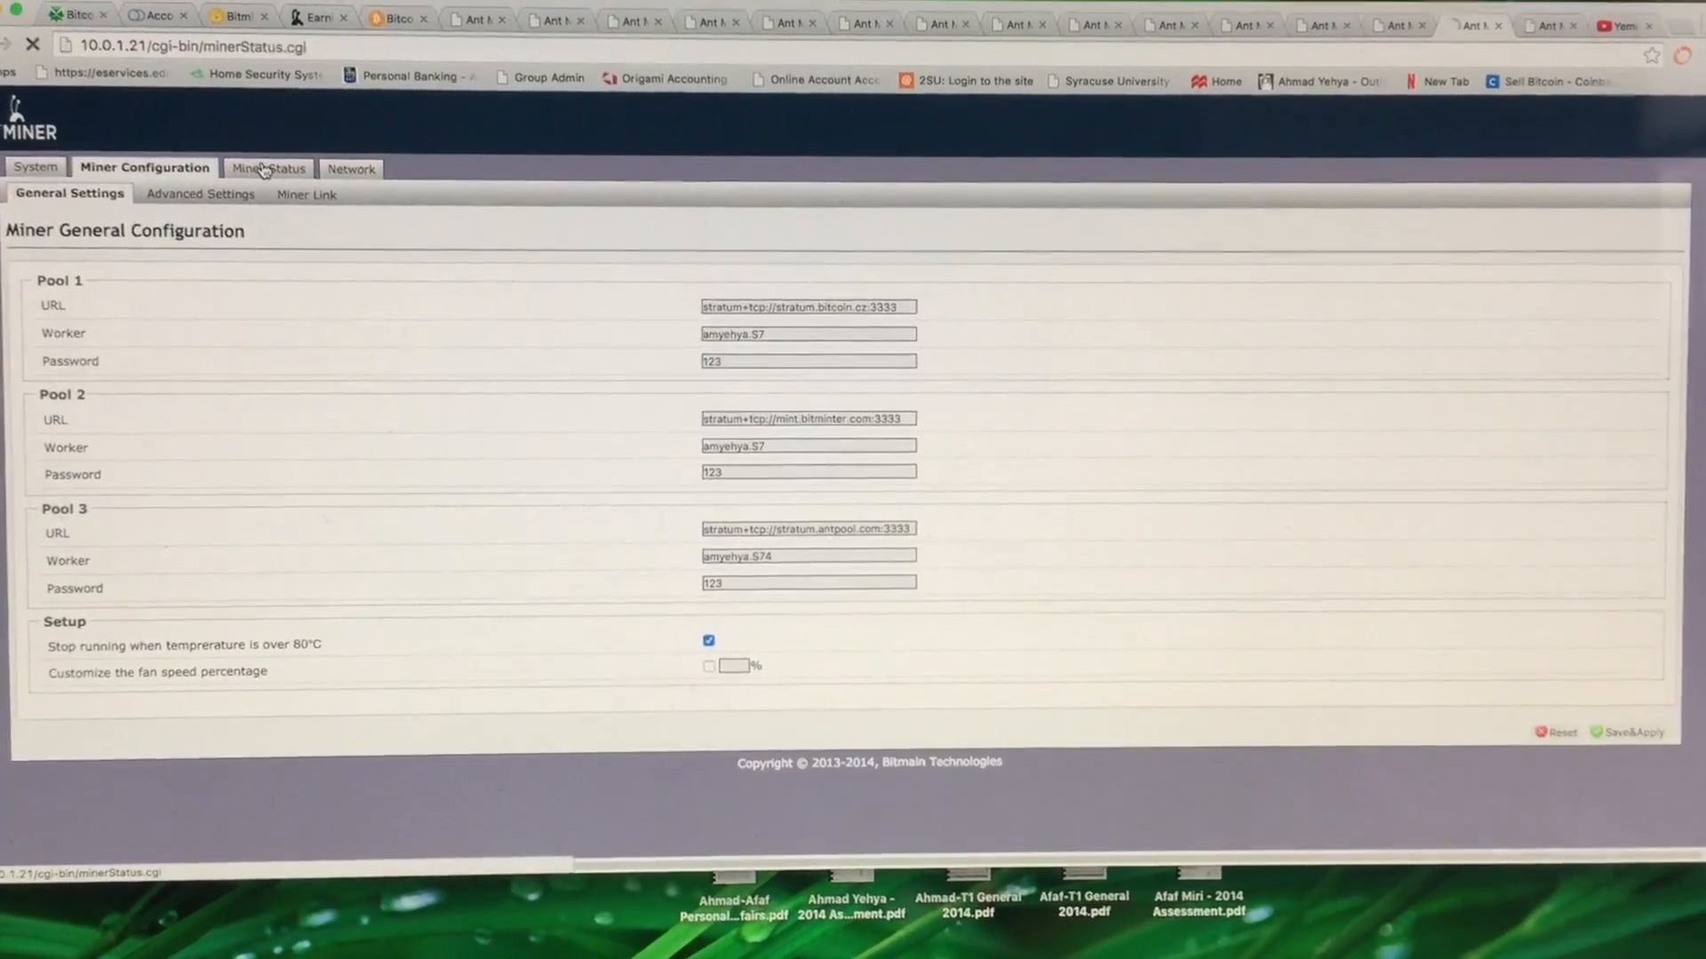
pyautogui.click(268, 169)
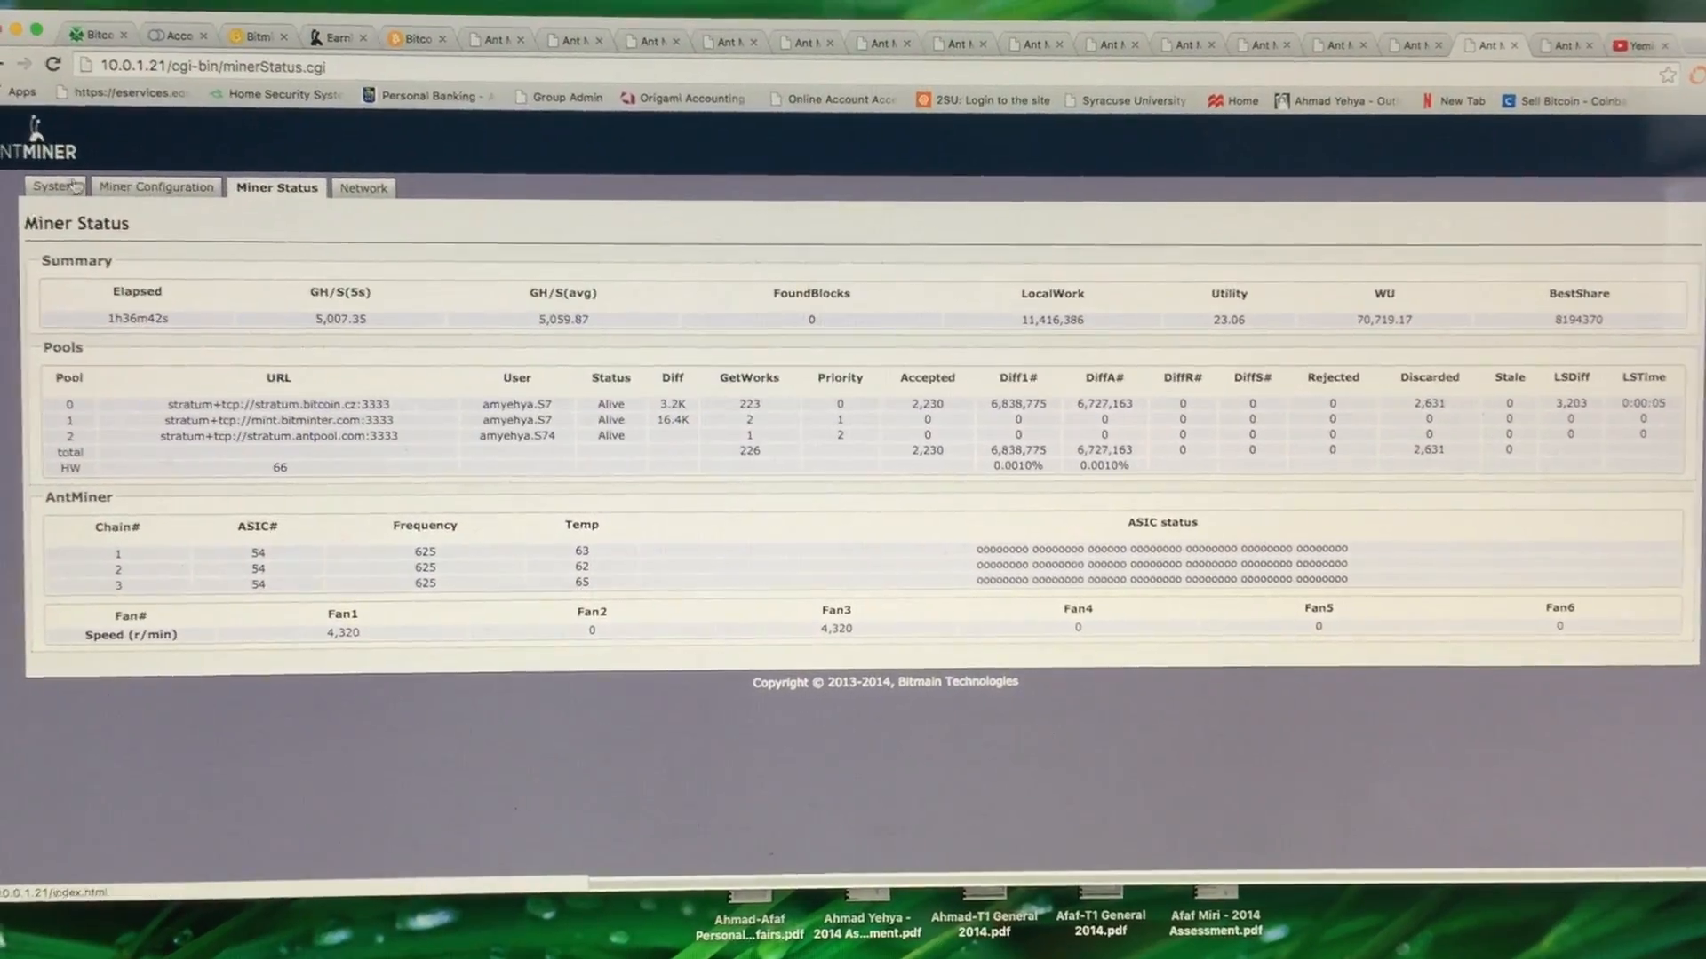
pyautogui.click(55, 192)
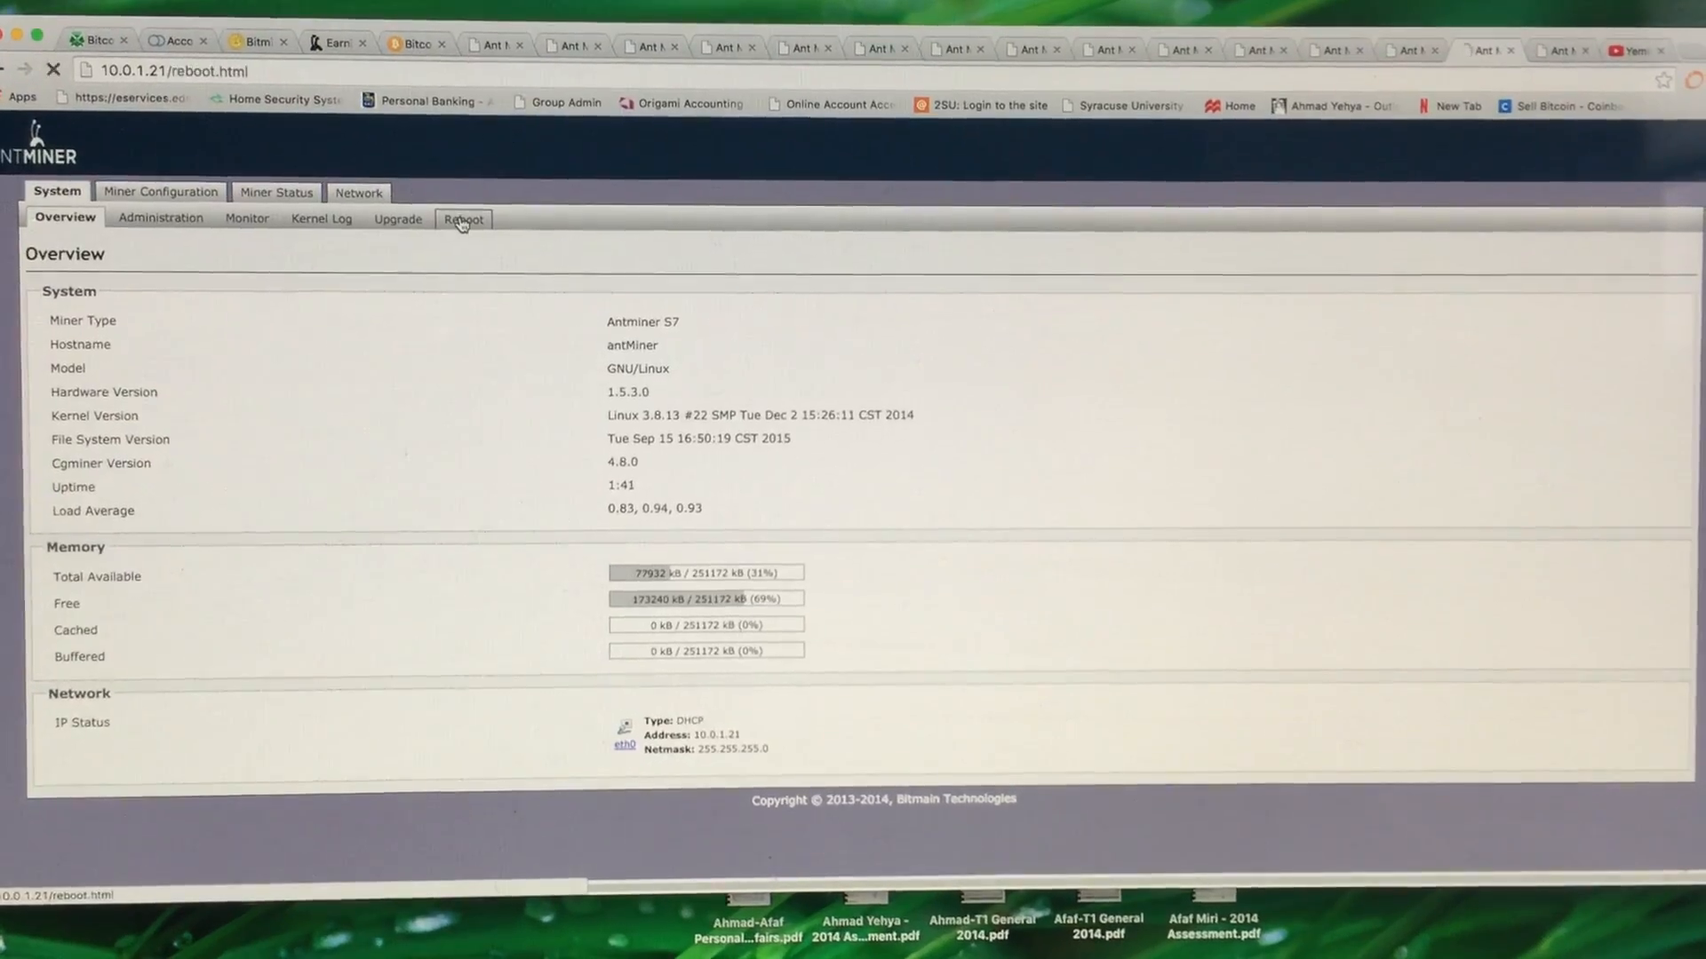
pyautogui.click(462, 218)
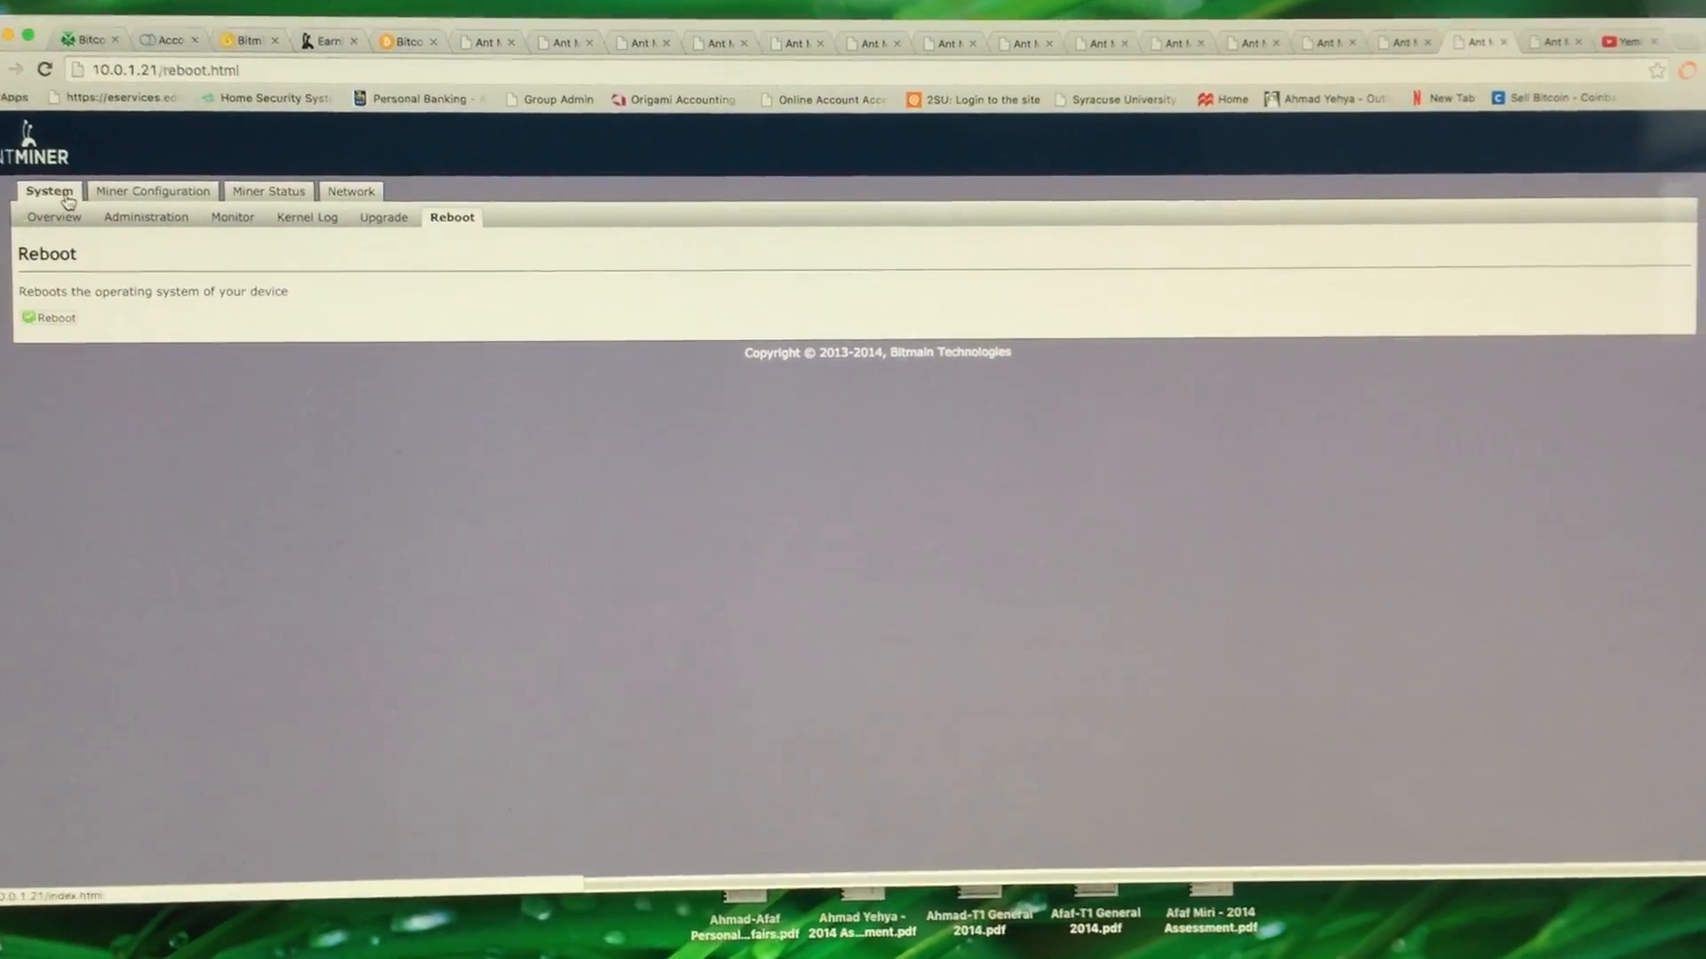
pyautogui.click(54, 217)
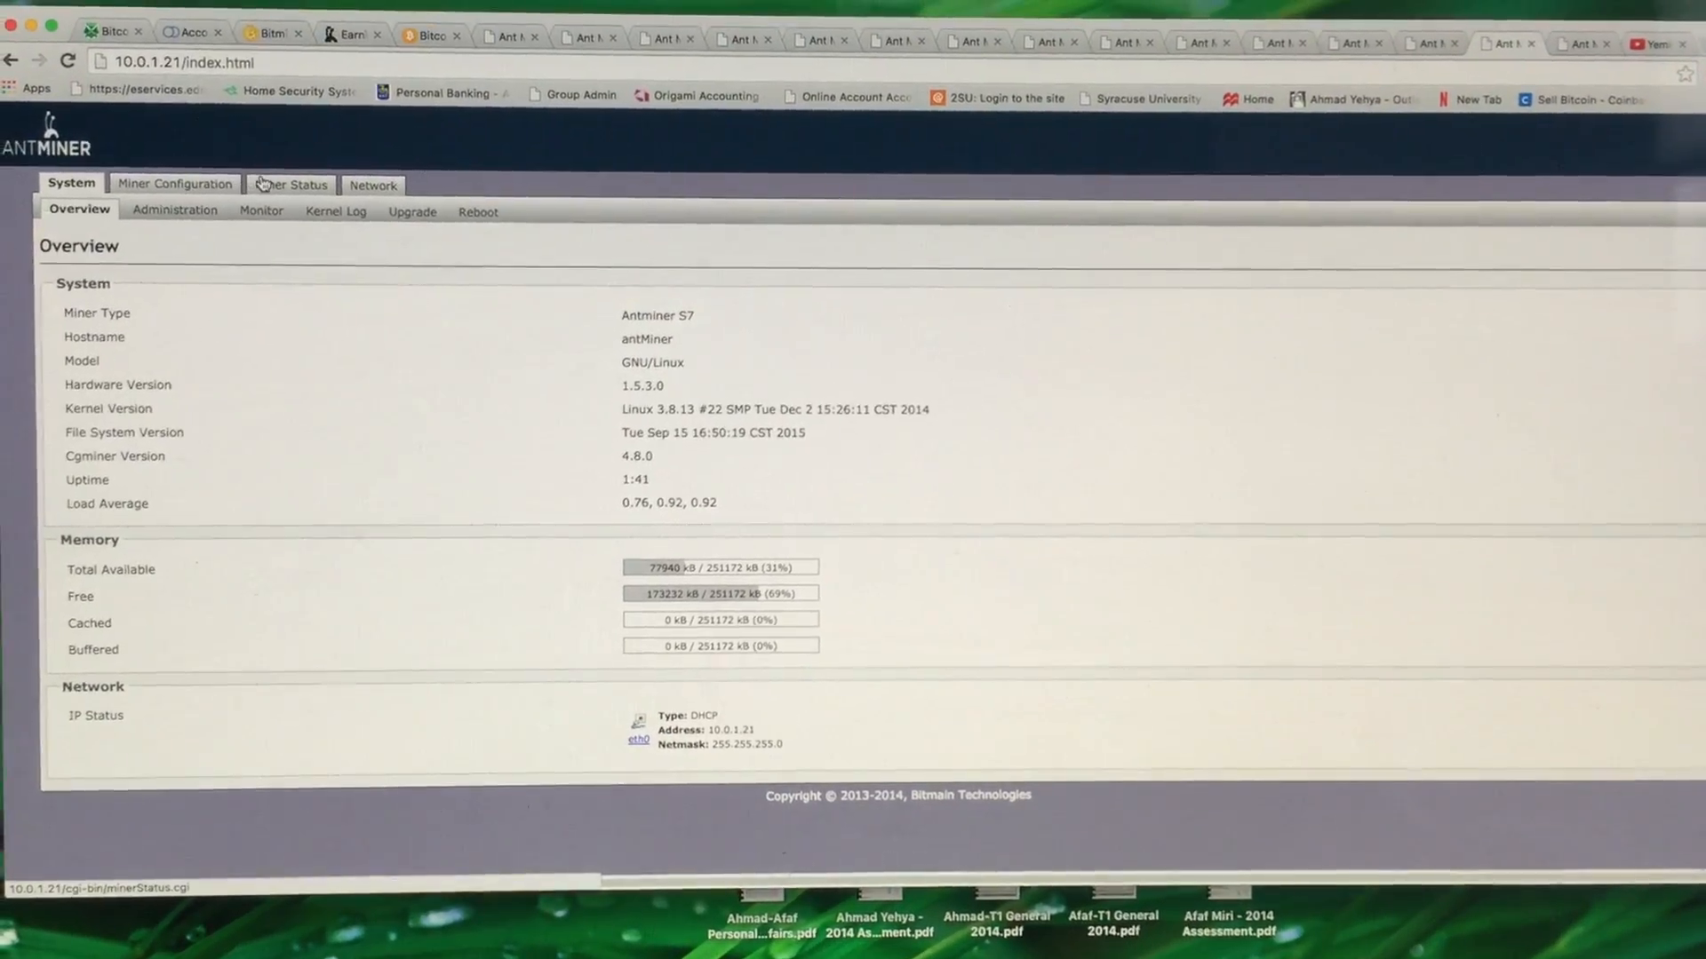
pyautogui.click(293, 183)
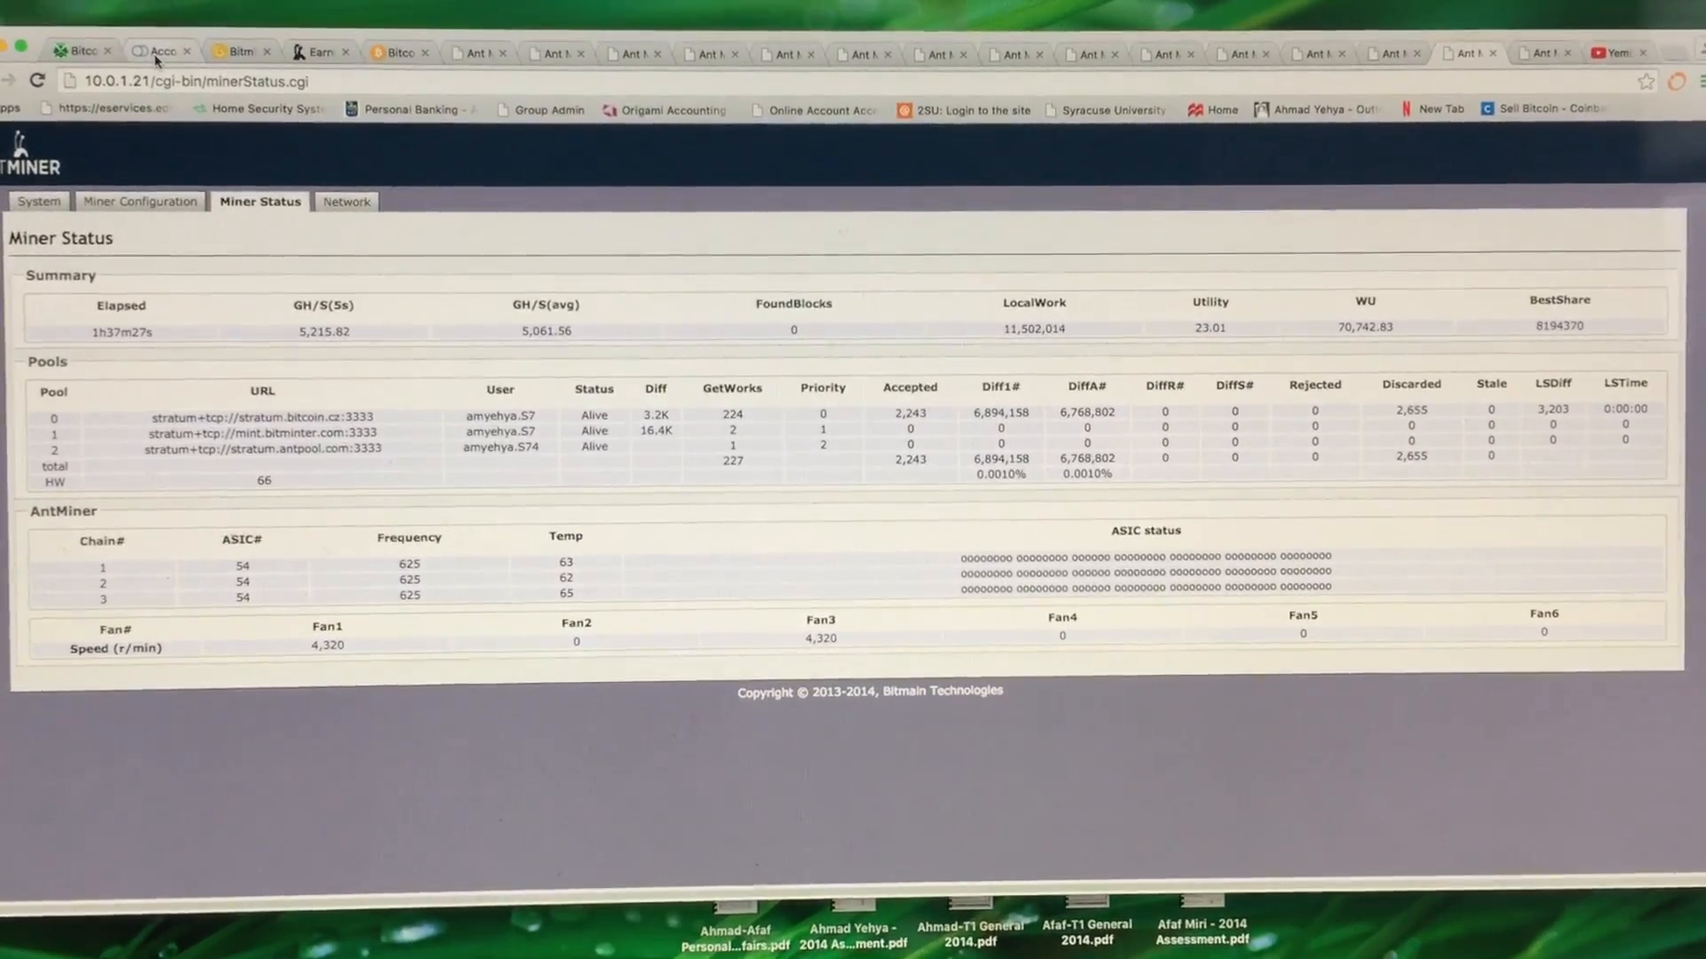
# - Recheck Miner Configuration, then show the mining.bitcoin.cz dashboard with three active workers
pyautogui.click(139, 200)
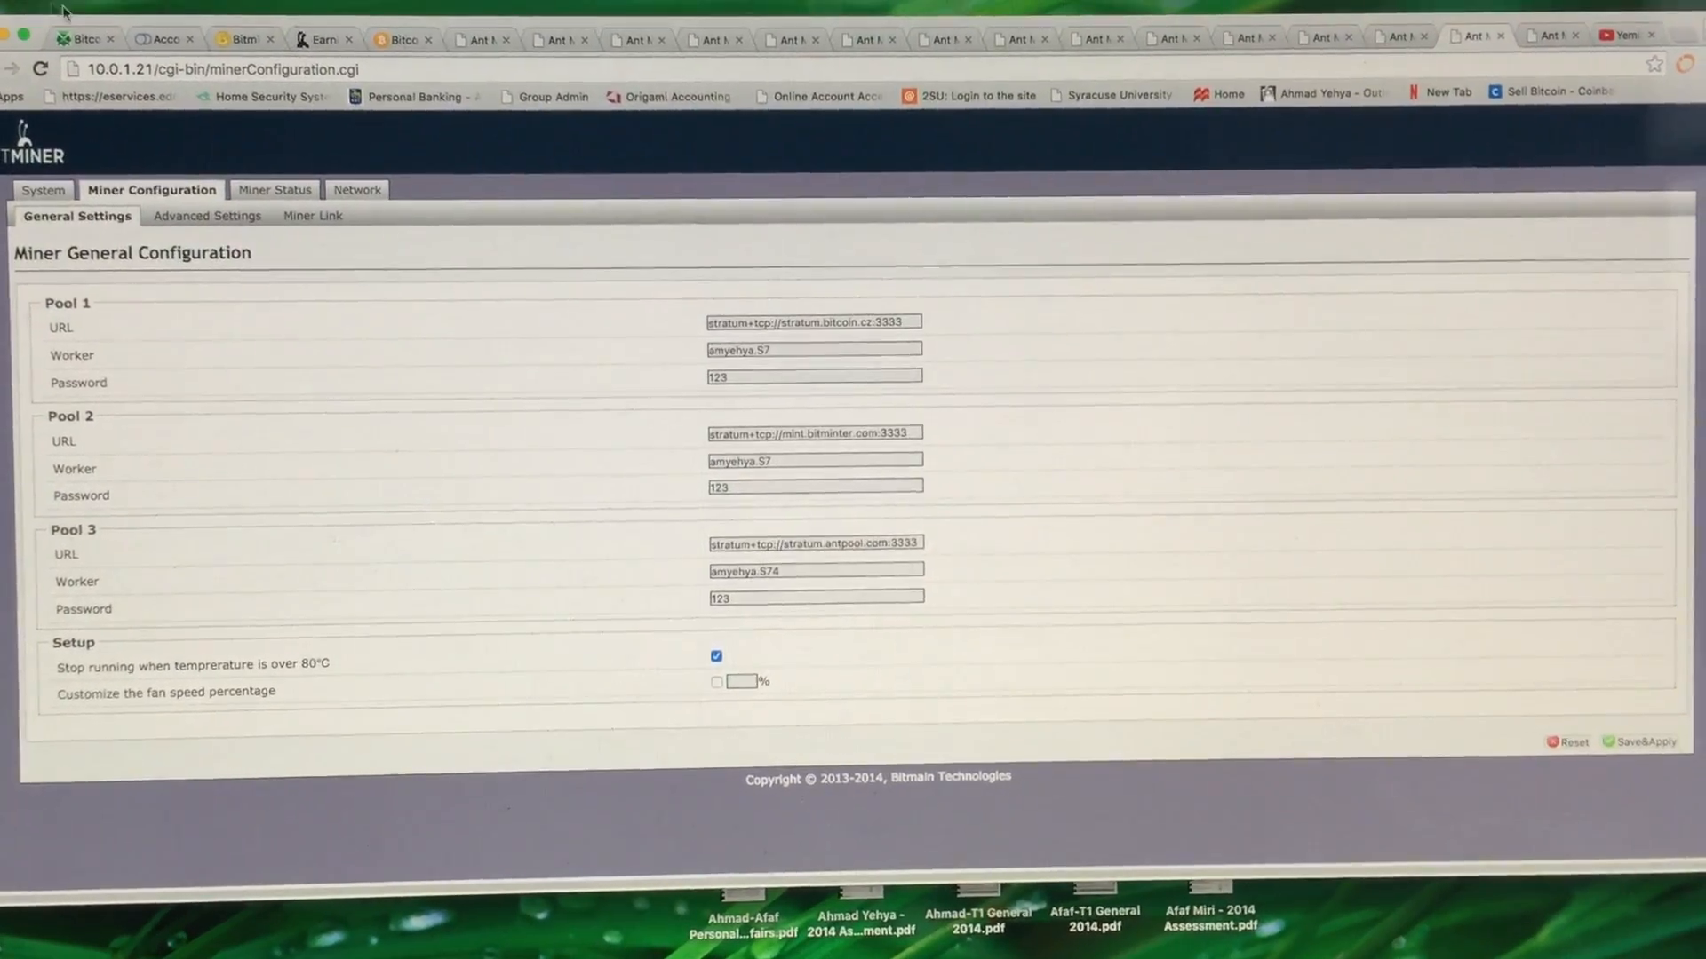
pyautogui.click(166, 35)
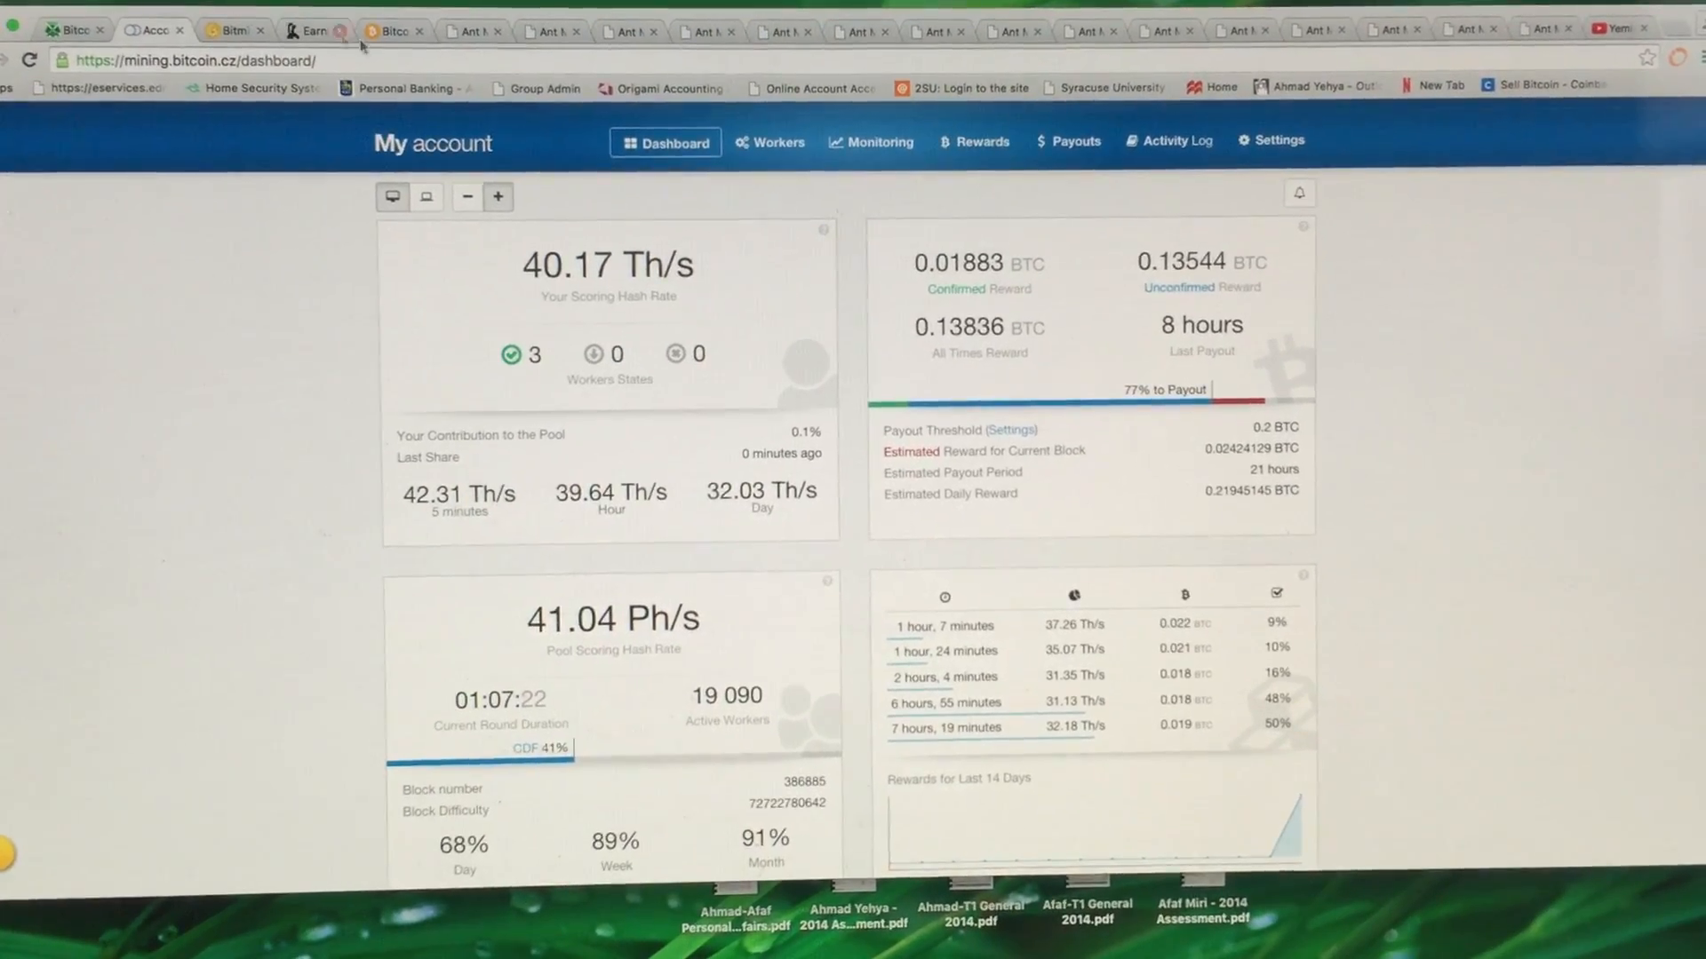
# - Show BitMinter's Getting Started section listing the mint.bitminter.com:3333 stratum address
pyautogui.click(226, 30)
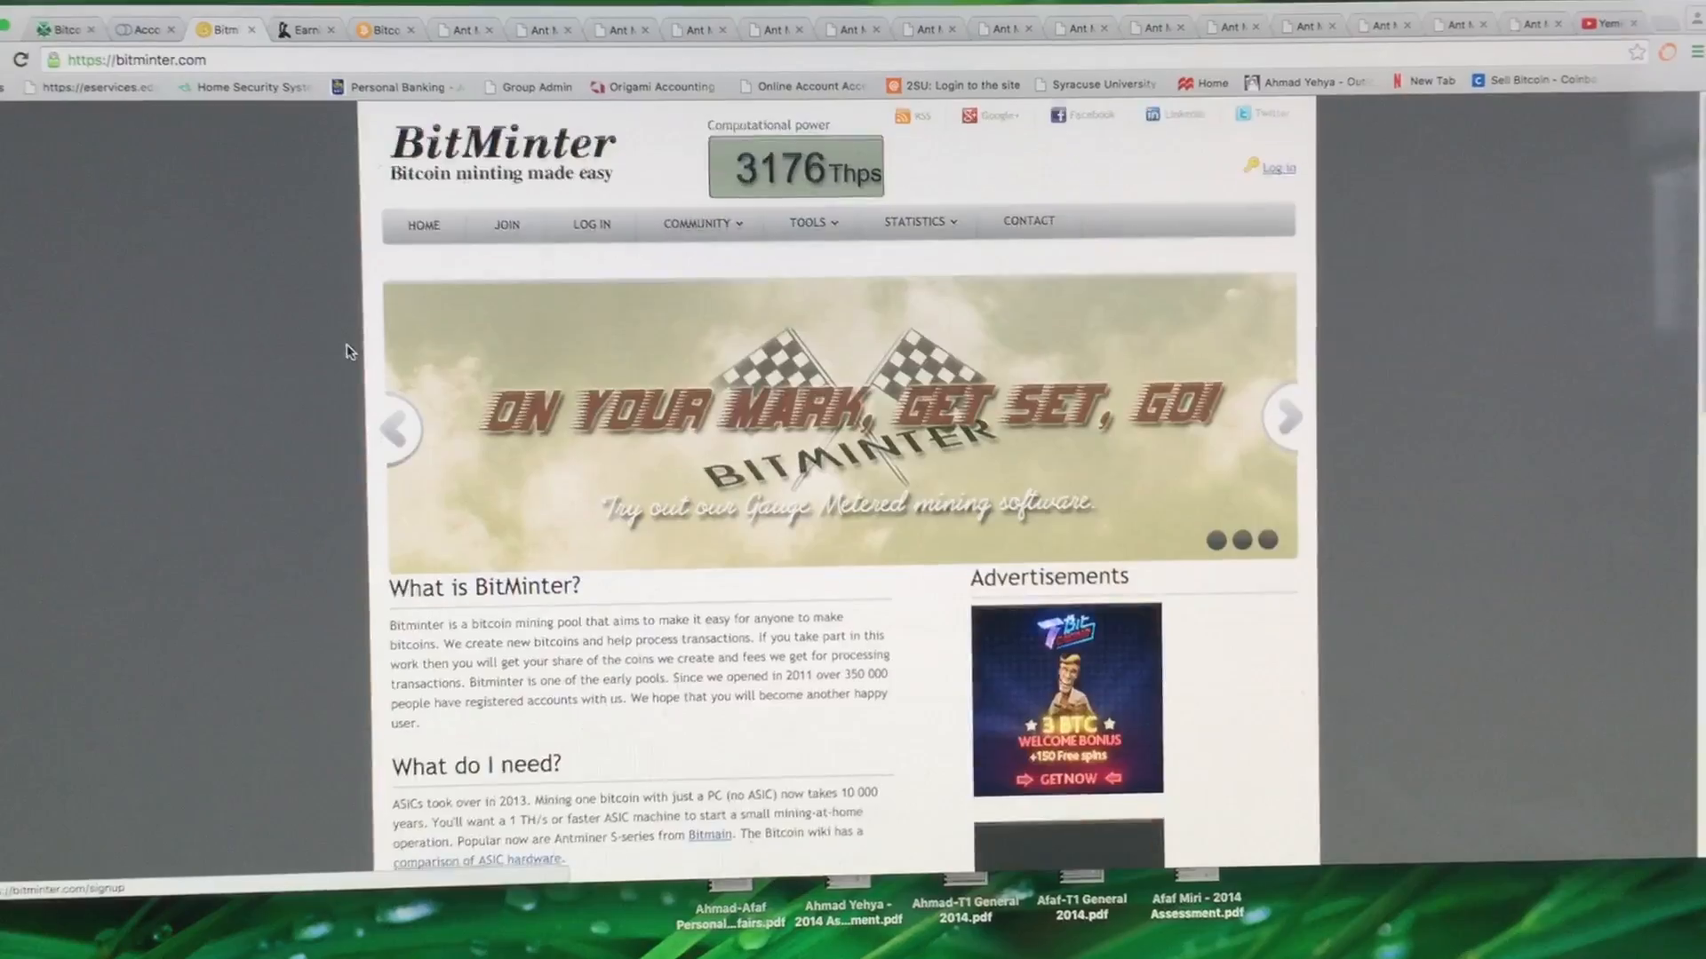
pyautogui.scroll(-3)
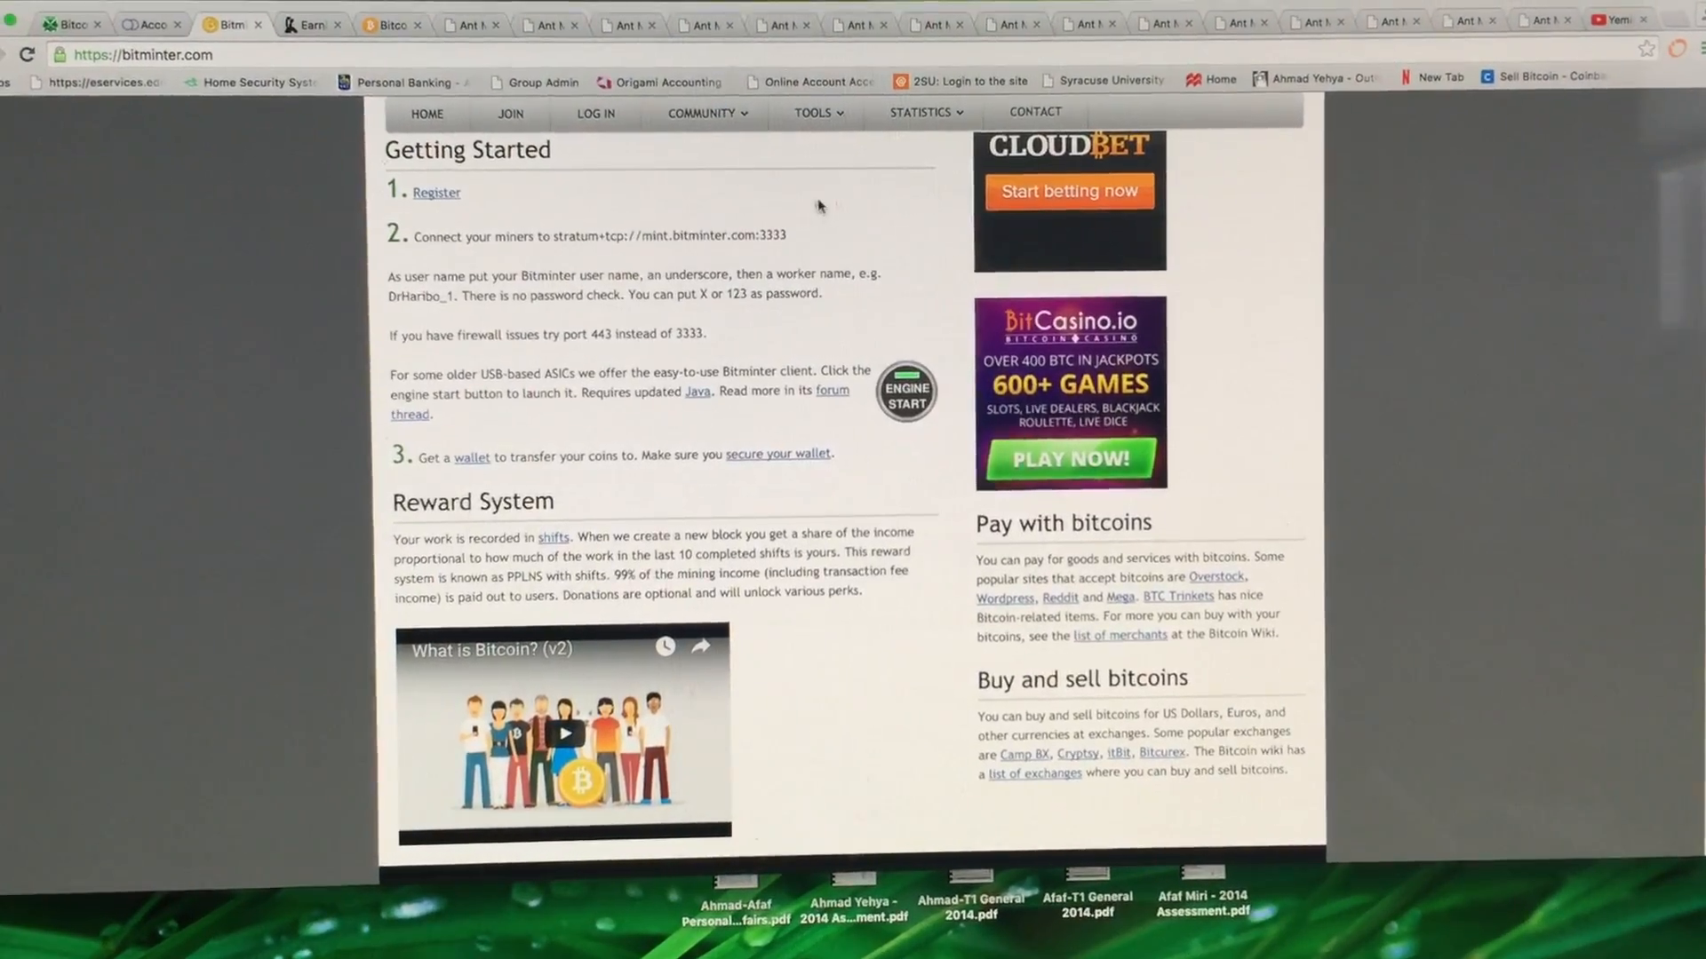